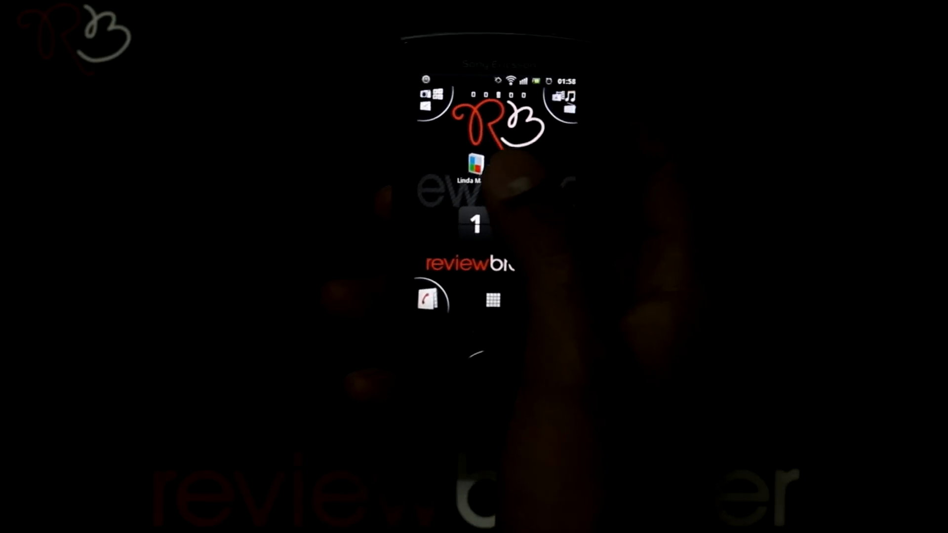
Launch Linda Manager from the Android home screen
left_click(472, 166)
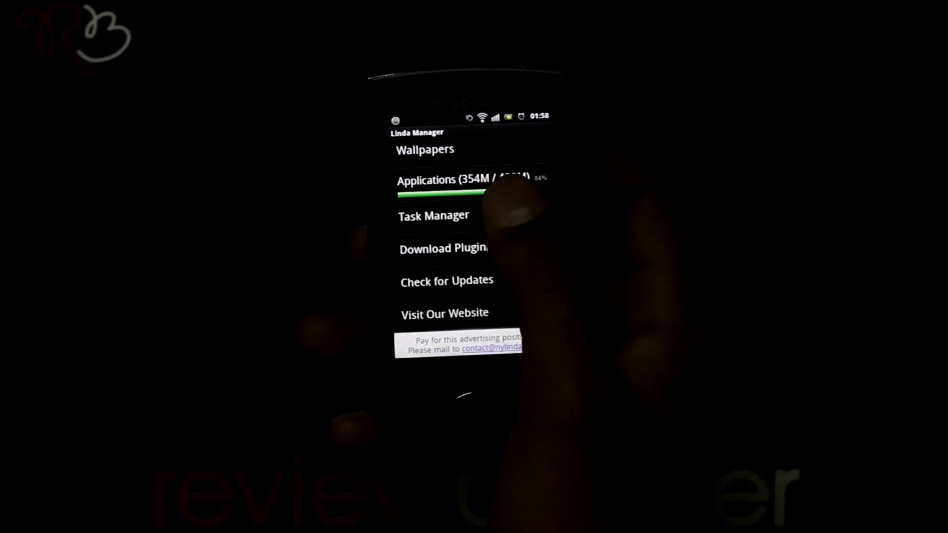
Scroll the main menu to reach the SD card file browser showing /sdcard folders
scroll("down", 3)
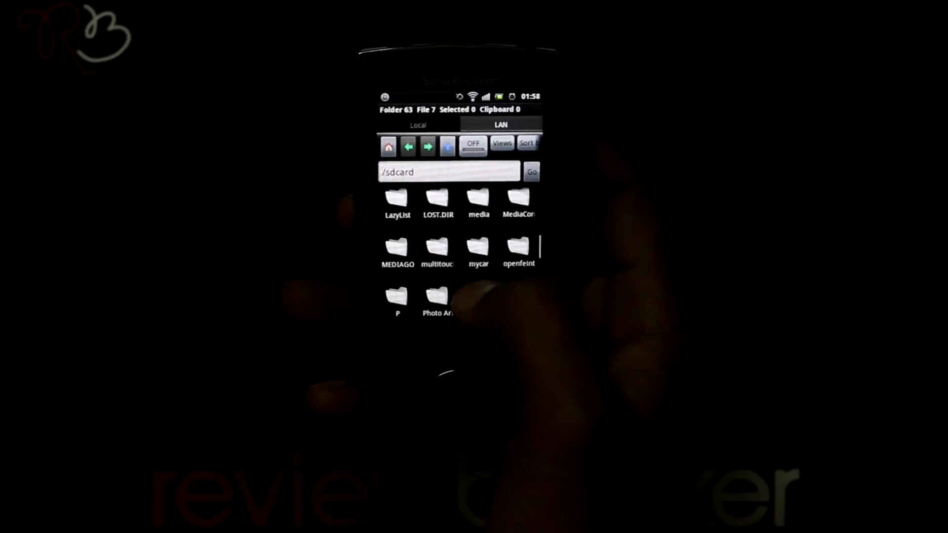
scroll("down", 3)
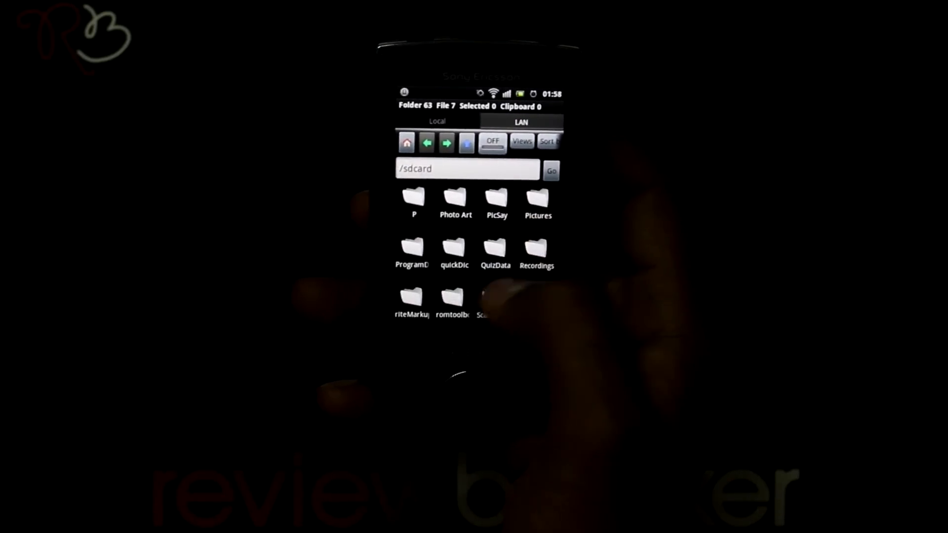
left_click(521, 141)
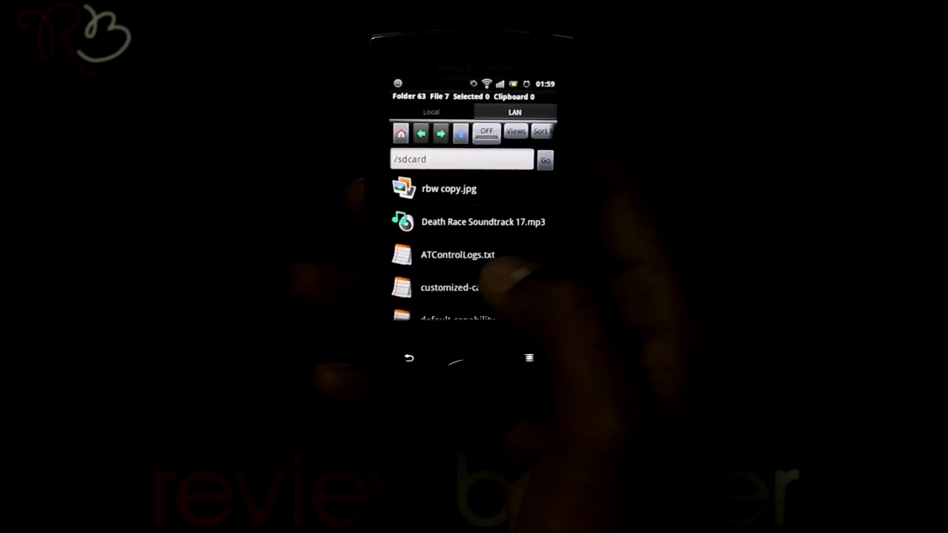
Zip ATControlLogs.txt into an archive on the SD card, then return to the main menu
left_click(457, 255)
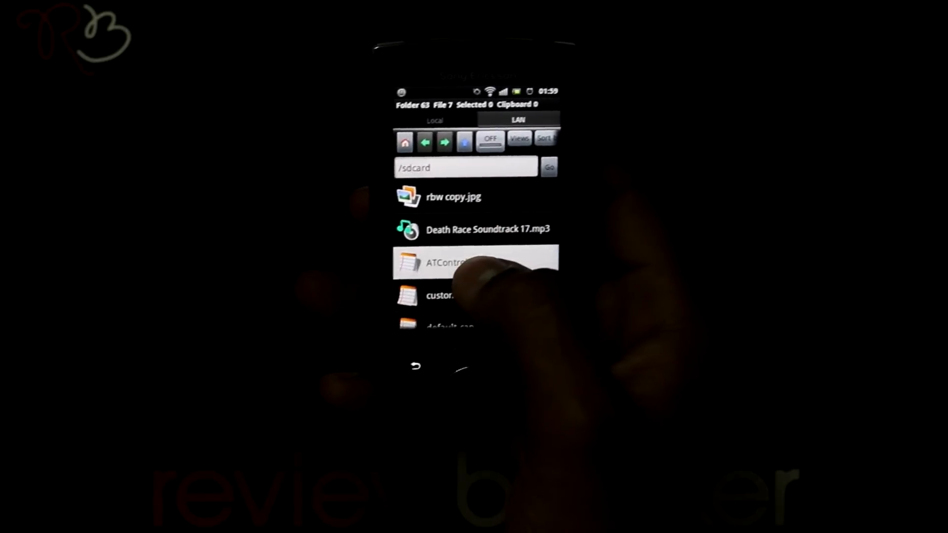
left_click(474, 262)
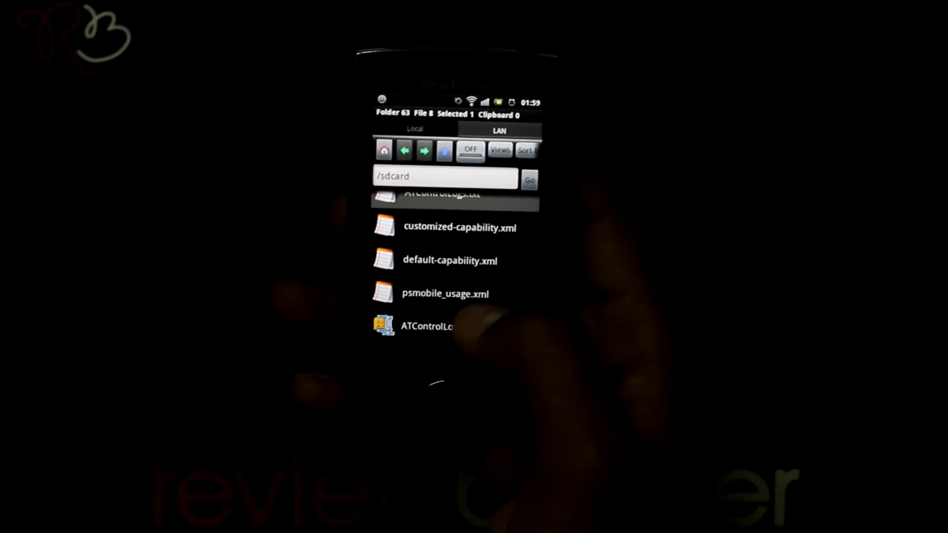
left_click(425, 326)
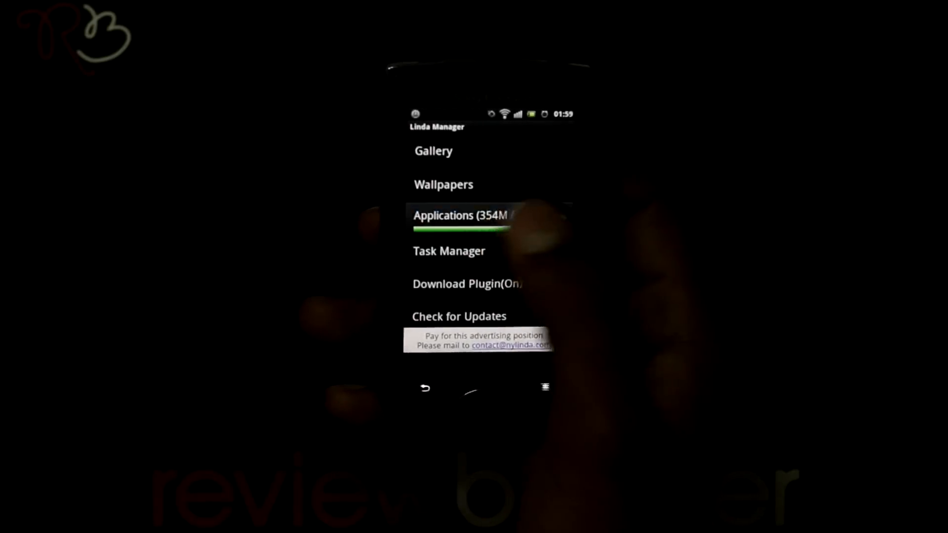
Browse the installed applications list, then scroll Task Manager's running applications
left_click(459, 215)
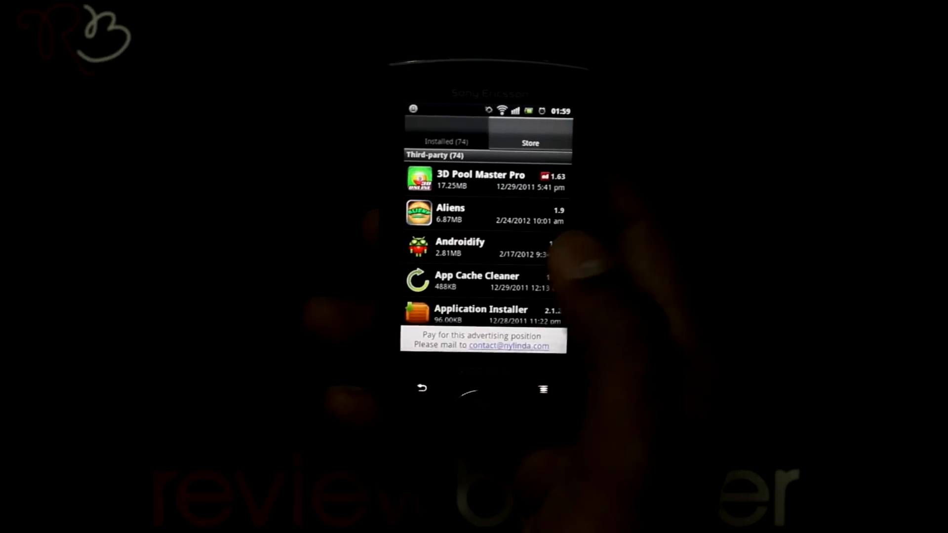
scroll("down", 3)
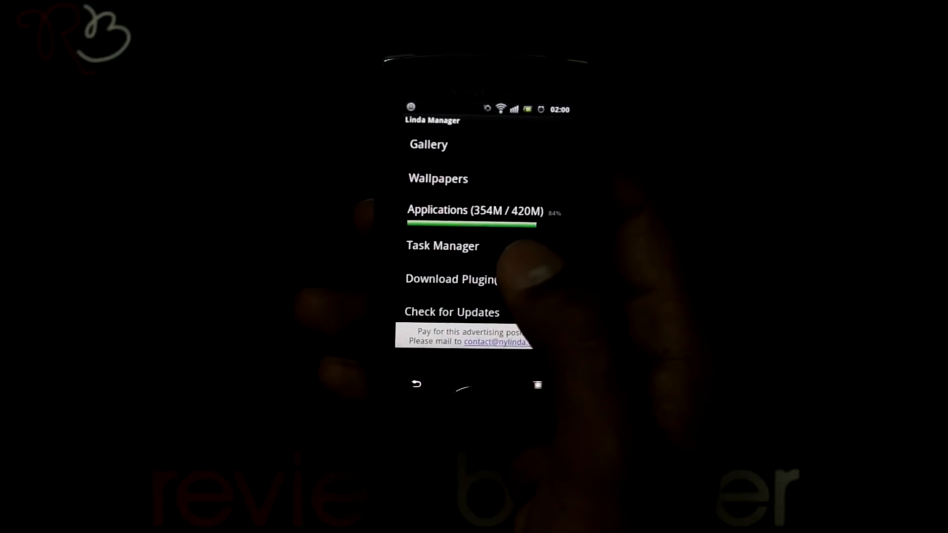
left_click(442, 246)
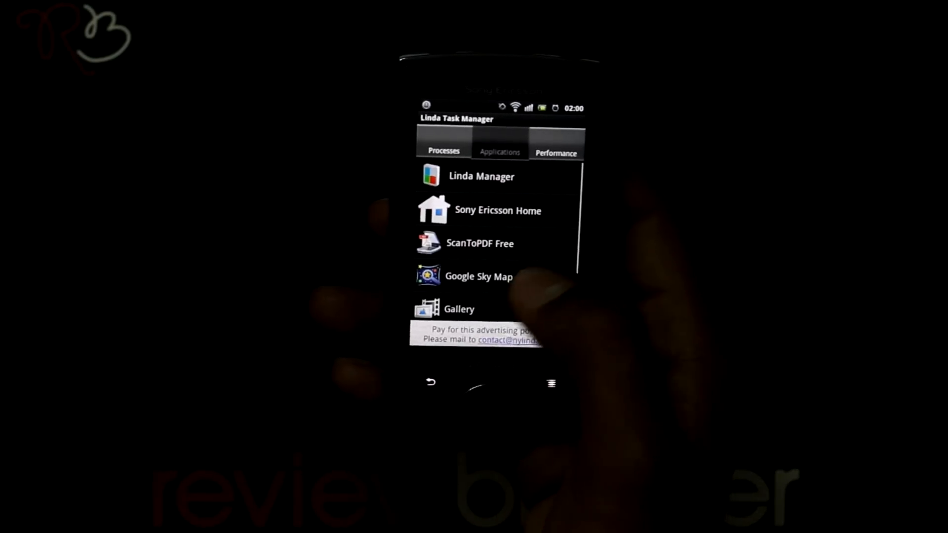
scroll("down", 3)
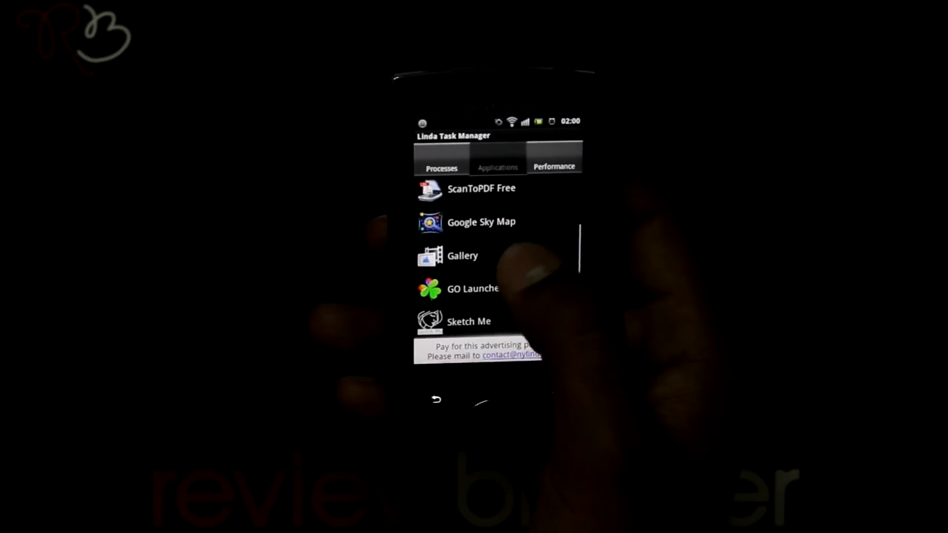